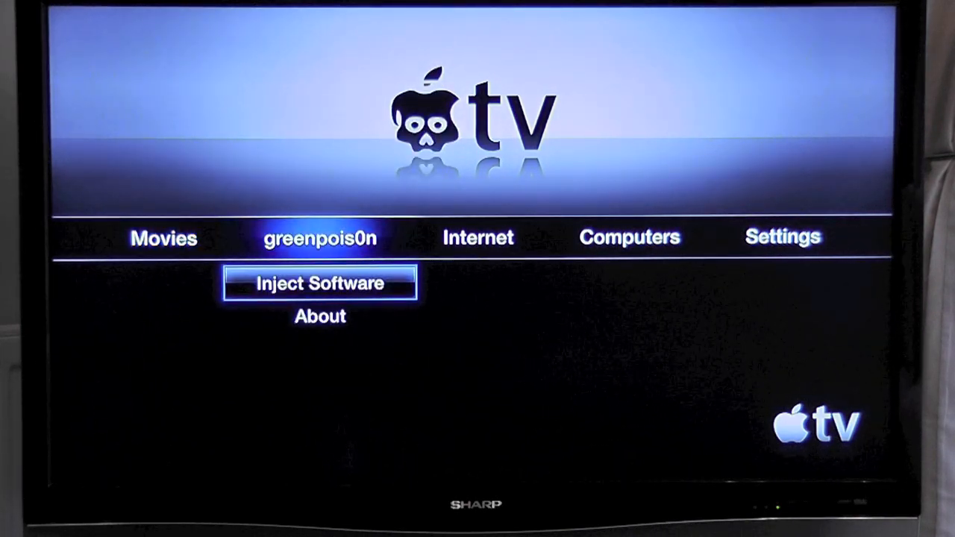
Step: Select Inject Software in greenpois0n to list the Cydia Payload 4.20 with SSH
{"action": "left_click", "coordinate": [320, 283]}
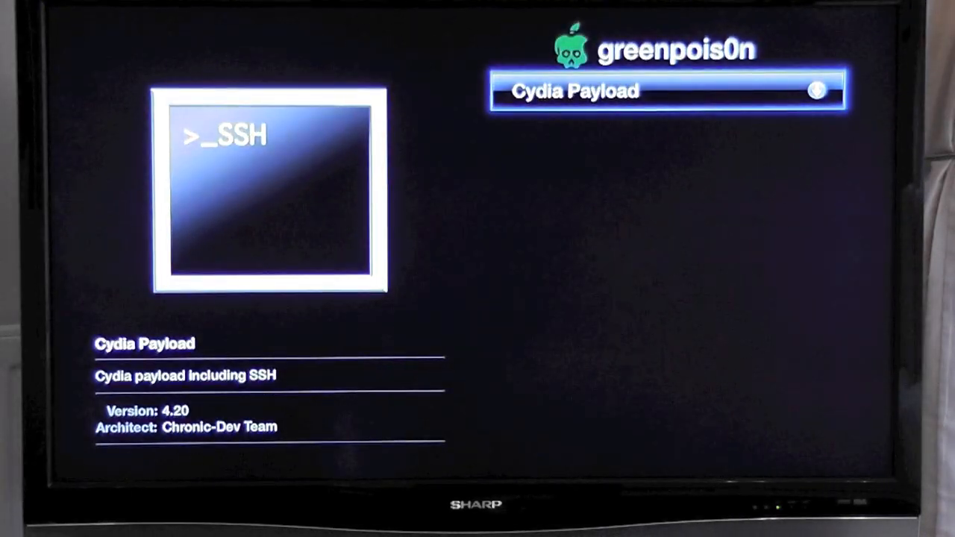